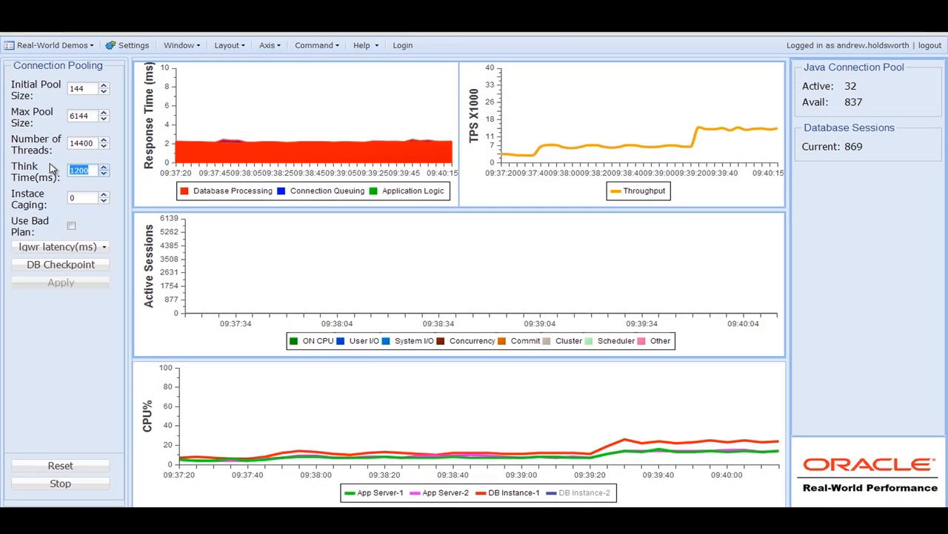
Set Think Time to 600 ms, doubling throughput toward about 28,000 TPS.
{"action": "type", "text": "600"}
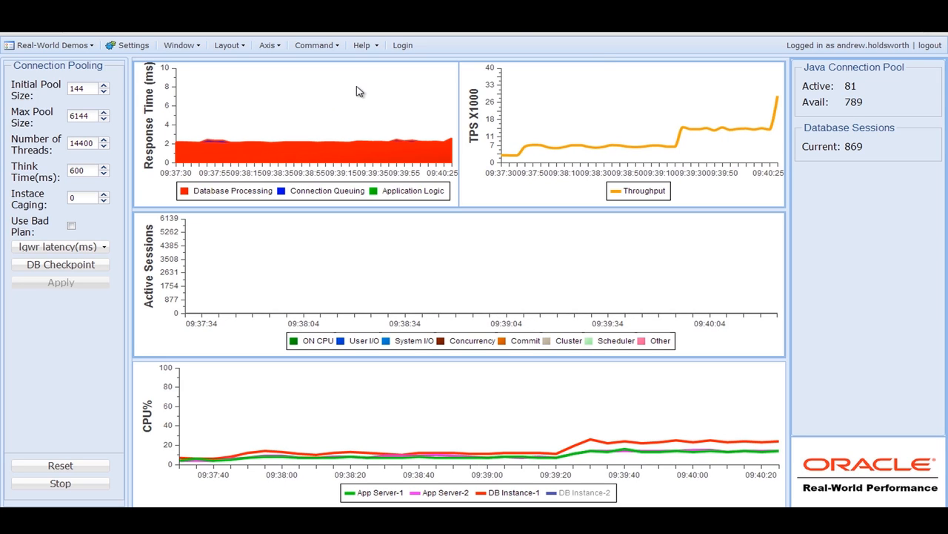
{"action": "mouse_move", "coordinate": [775, 100]}
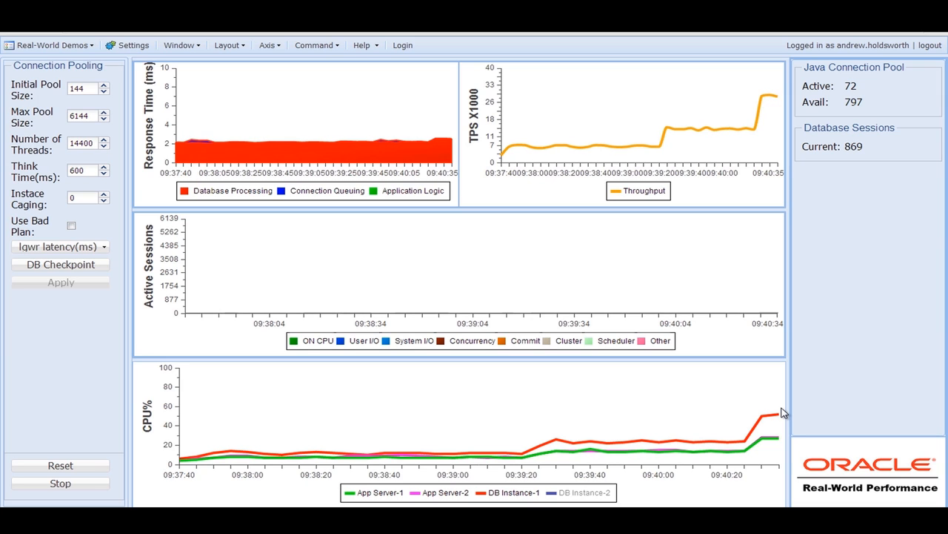
{"action": "mouse_move", "coordinate": [457, 174]}
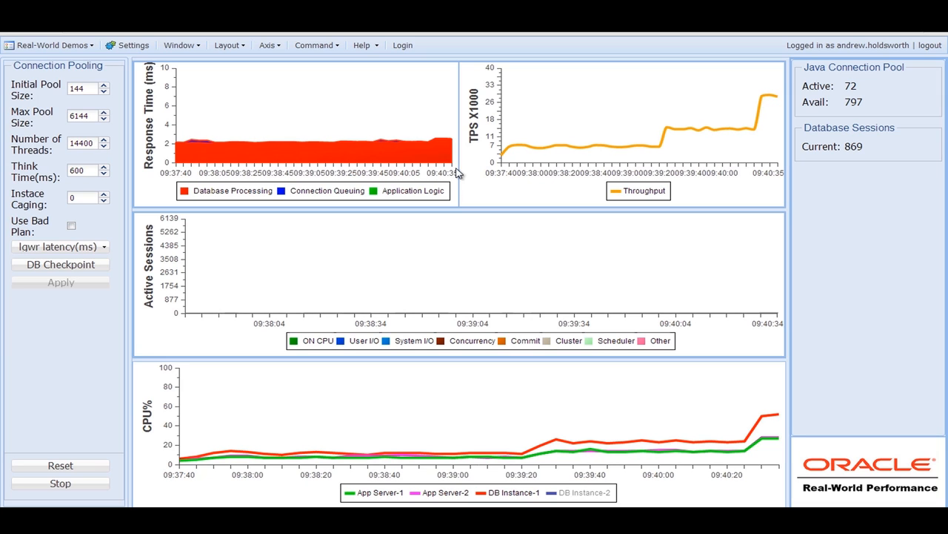
{"action": "mouse_move", "coordinate": [432, 143]}
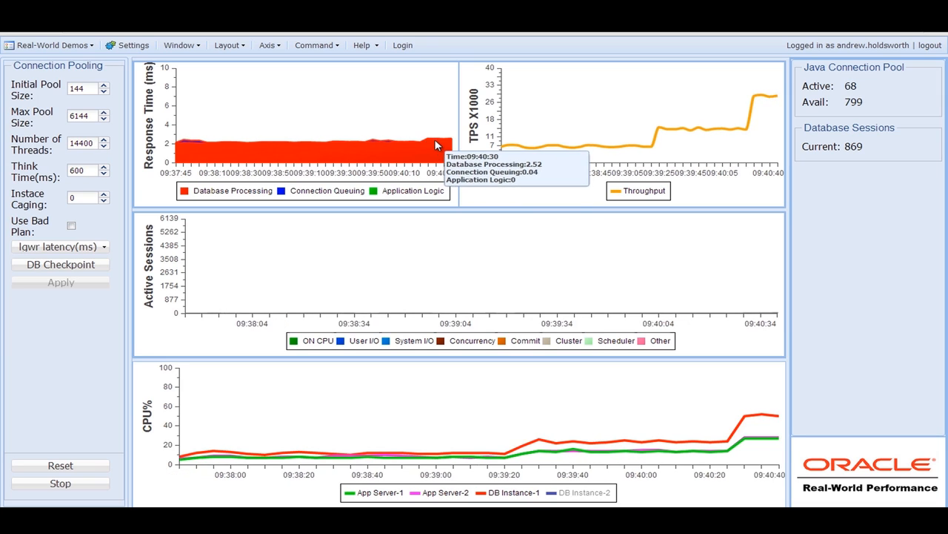
{"action": "mouse_move", "coordinate": [433, 130]}
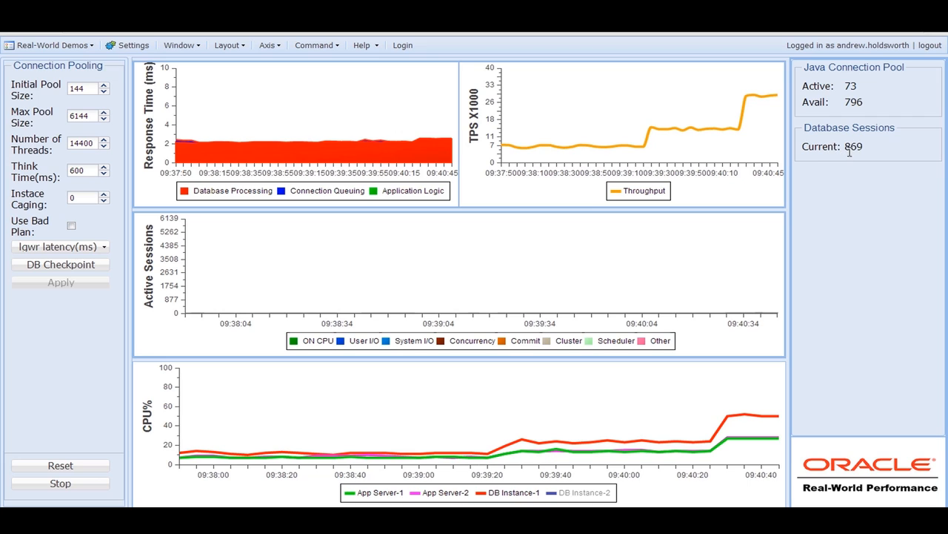
{"action": "mouse_move", "coordinate": [861, 160]}
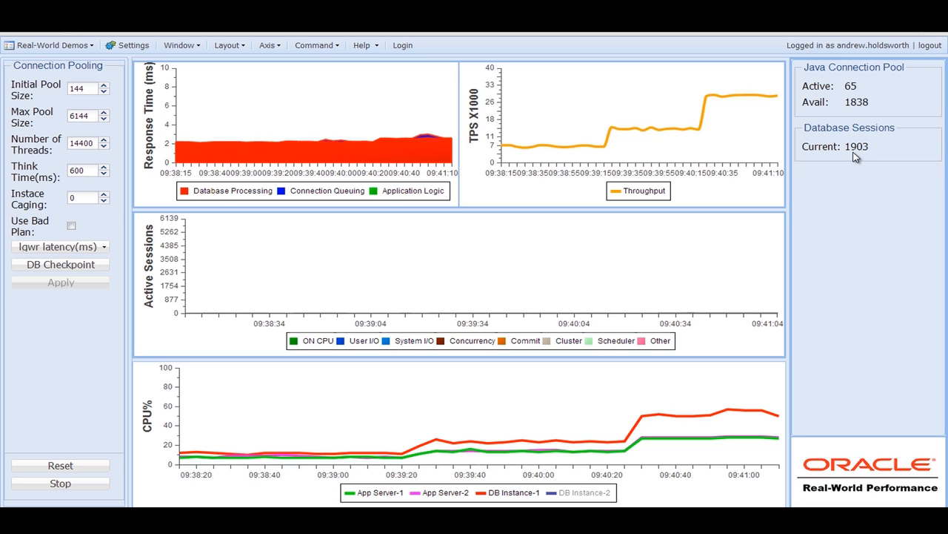
{"action": "mouse_move", "coordinate": [856, 163]}
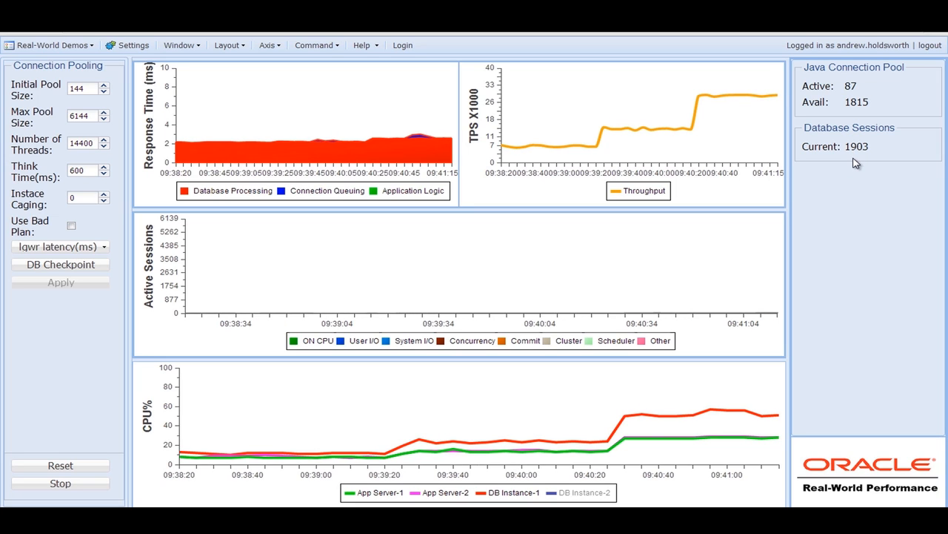
{"action": "mouse_move", "coordinate": [853, 160]}
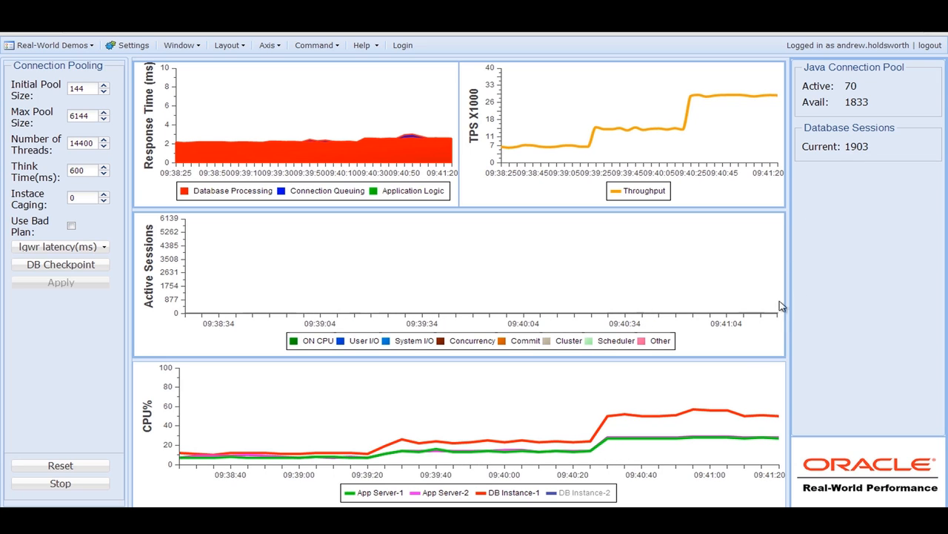
{"action": "mouse_move", "coordinate": [736, 402]}
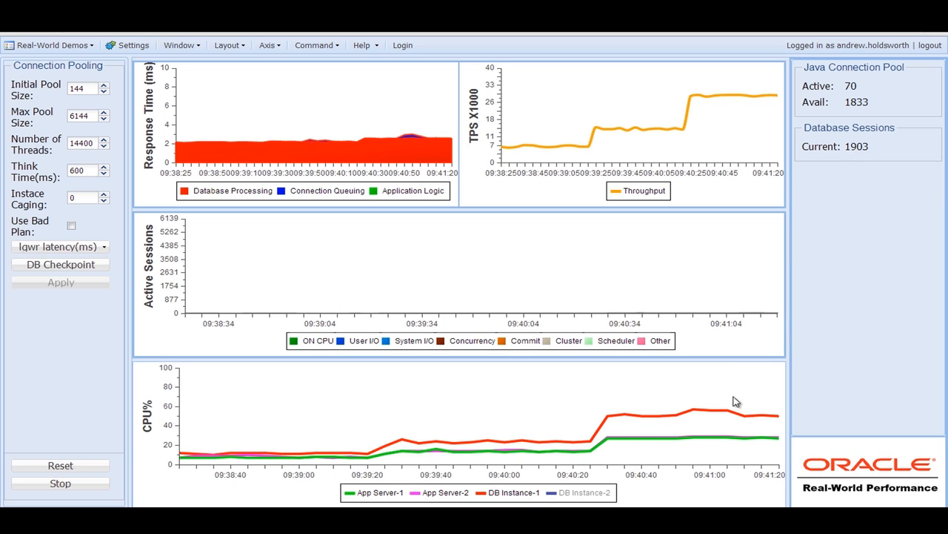
{"action": "mouse_move", "coordinate": [754, 405]}
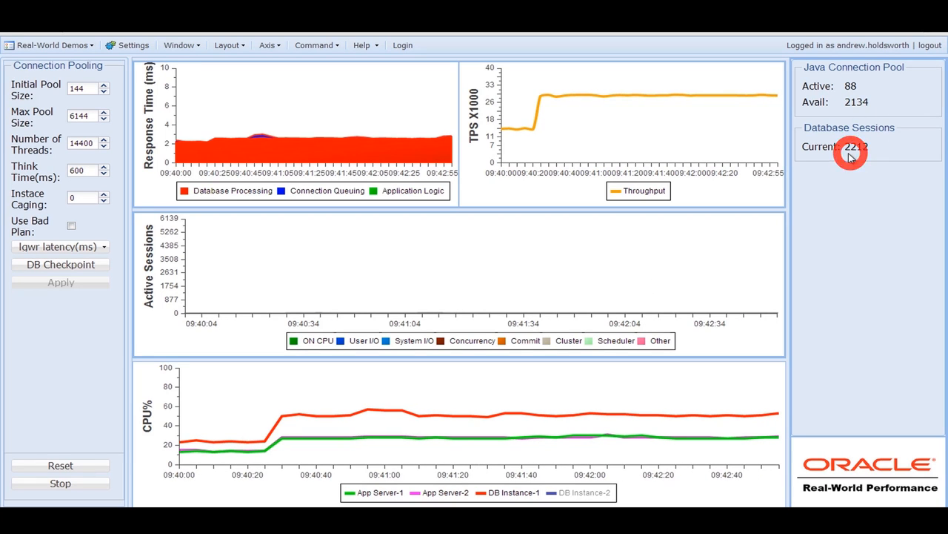
{"action": "mouse_move", "coordinate": [576, 176]}
{"action": "type", "text": "400"}
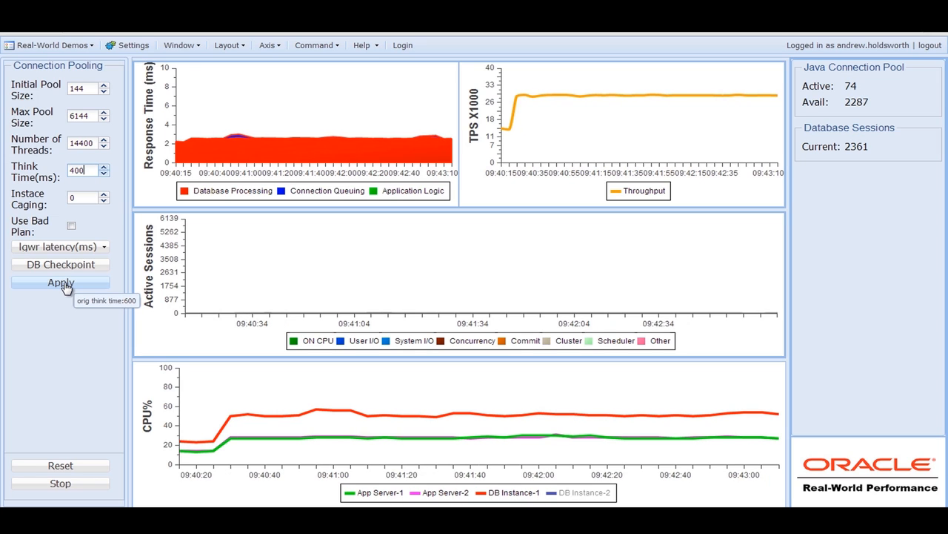
Apply the 400 ms think time, pushing database CPU above 90% at 2,557 sessions.
{"action": "left_click", "coordinate": [60, 281]}
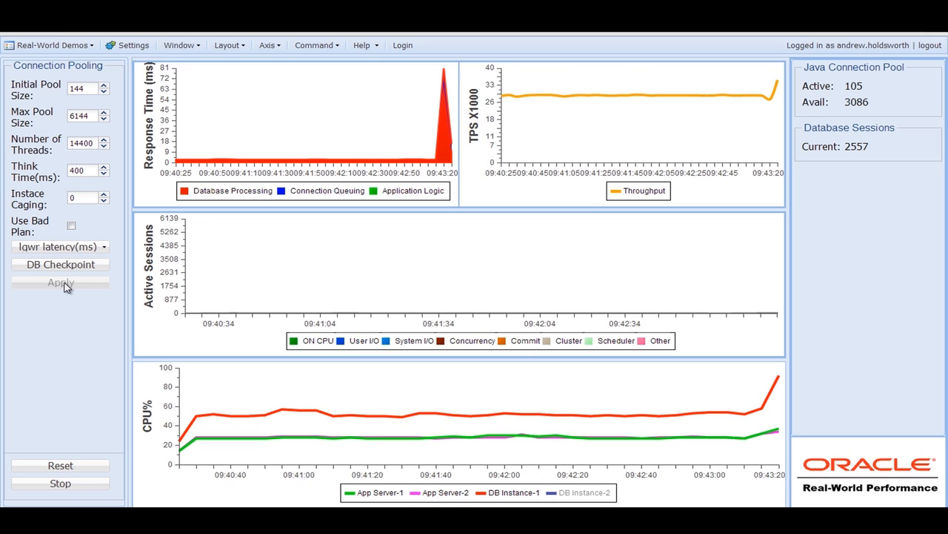
{"action": "mouse_move", "coordinate": [126, 319]}
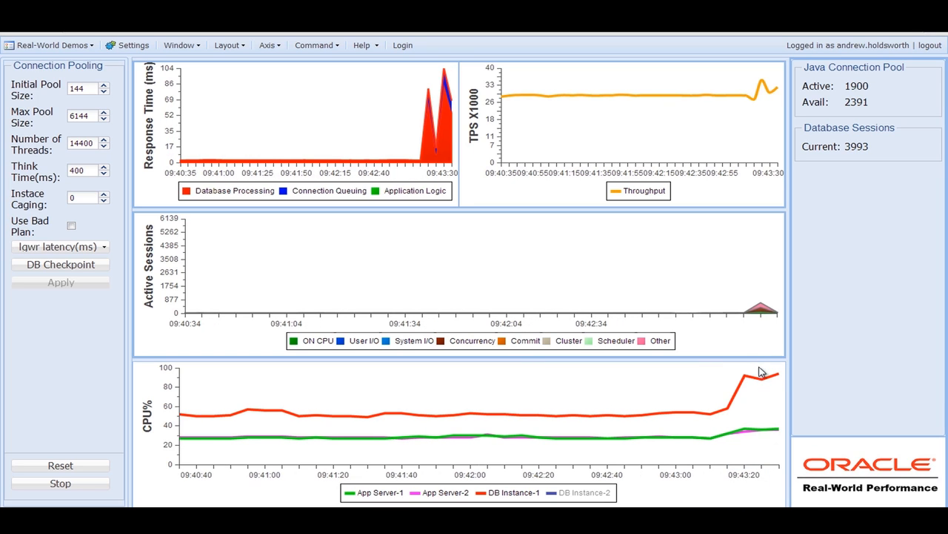
{"action": "mouse_move", "coordinate": [758, 375]}
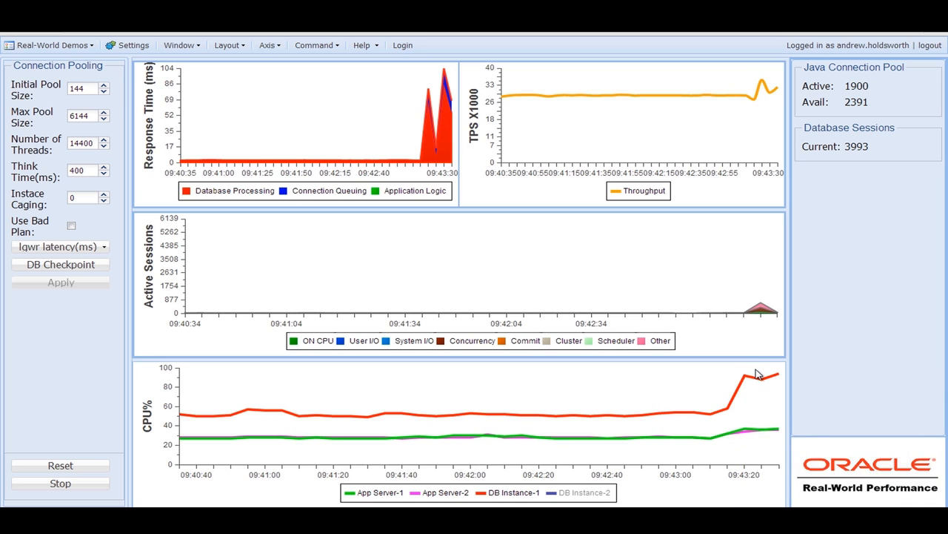
{"action": "left_click", "coordinate": [759, 378]}
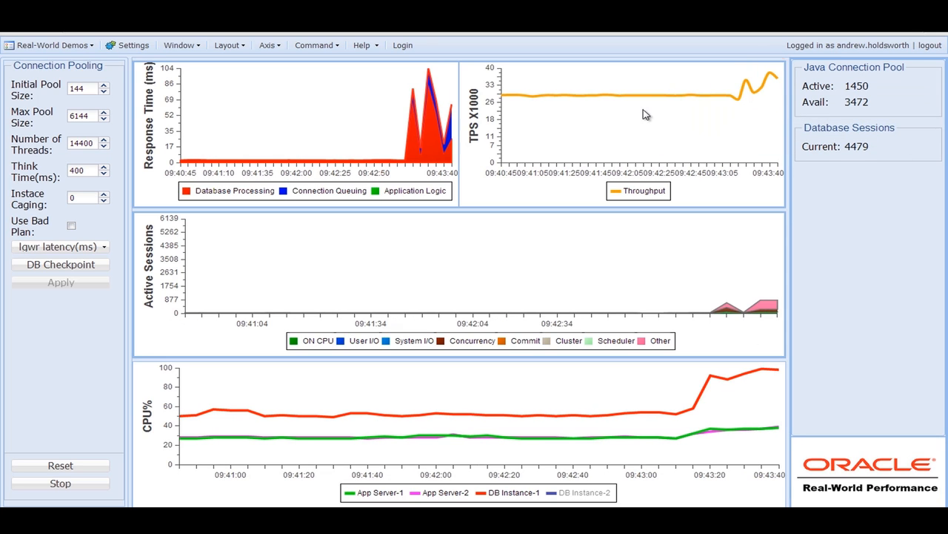
{"action": "mouse_move", "coordinate": [437, 153]}
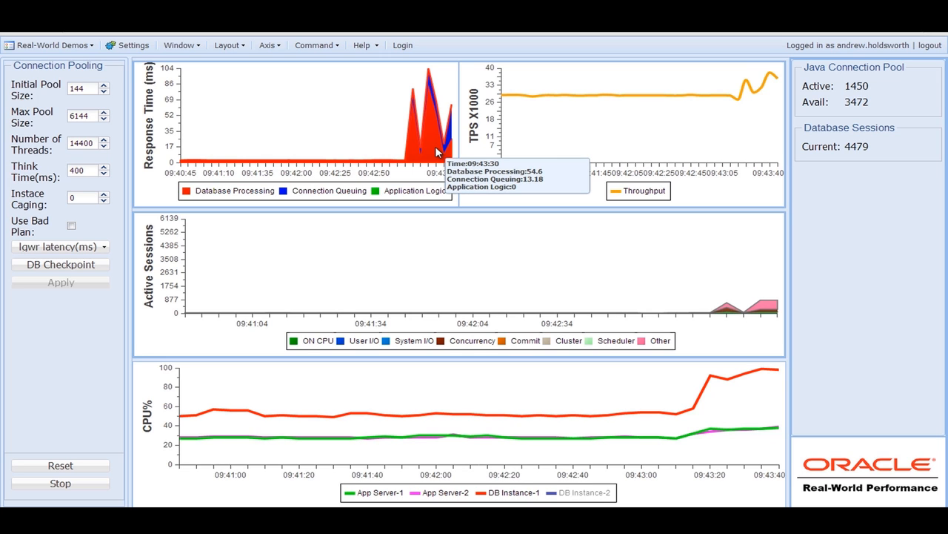
{"action": "mouse_move", "coordinate": [427, 137]}
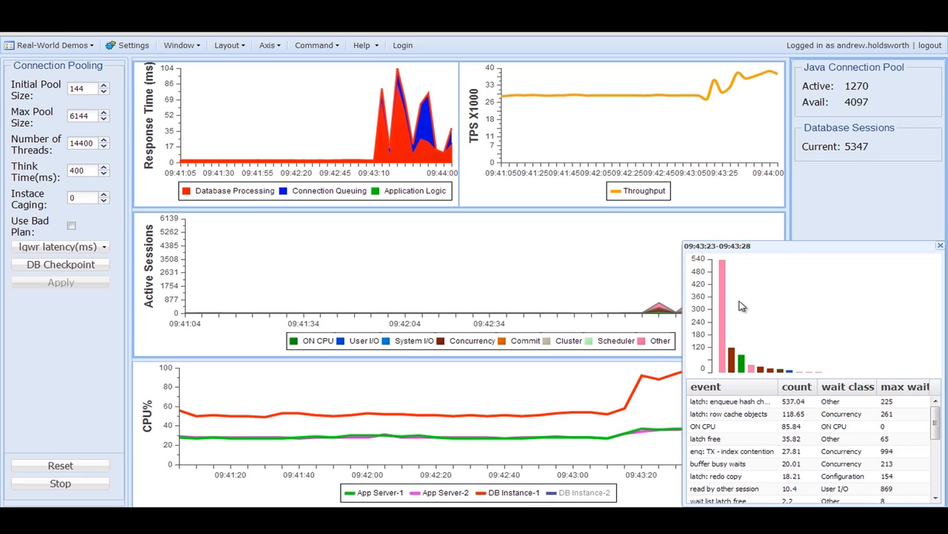
{"action": "mouse_move", "coordinate": [753, 377]}
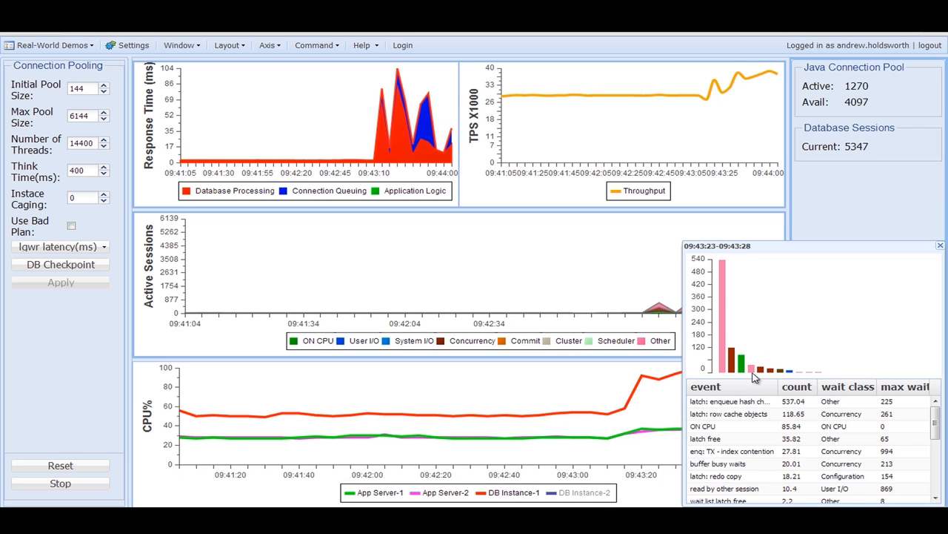
{"action": "mouse_move", "coordinate": [747, 415]}
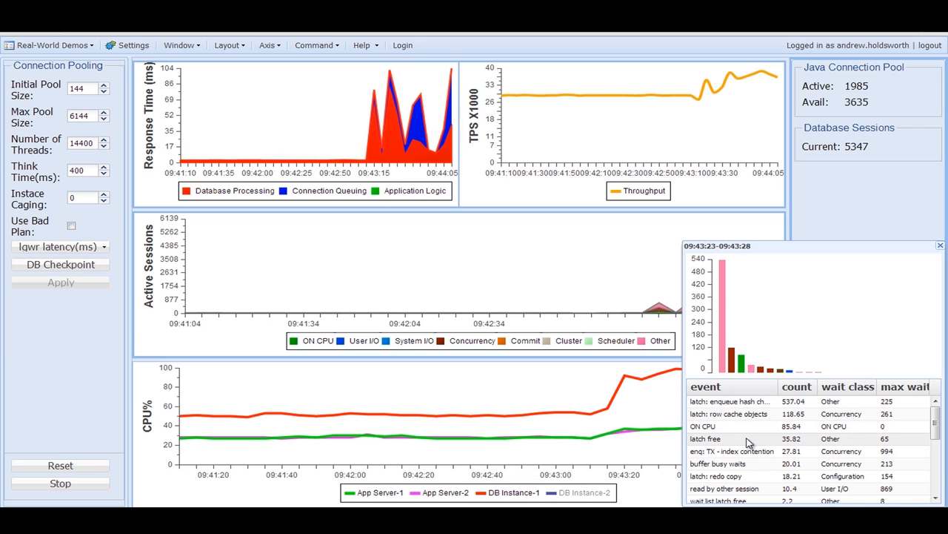
{"action": "mouse_move", "coordinate": [739, 464]}
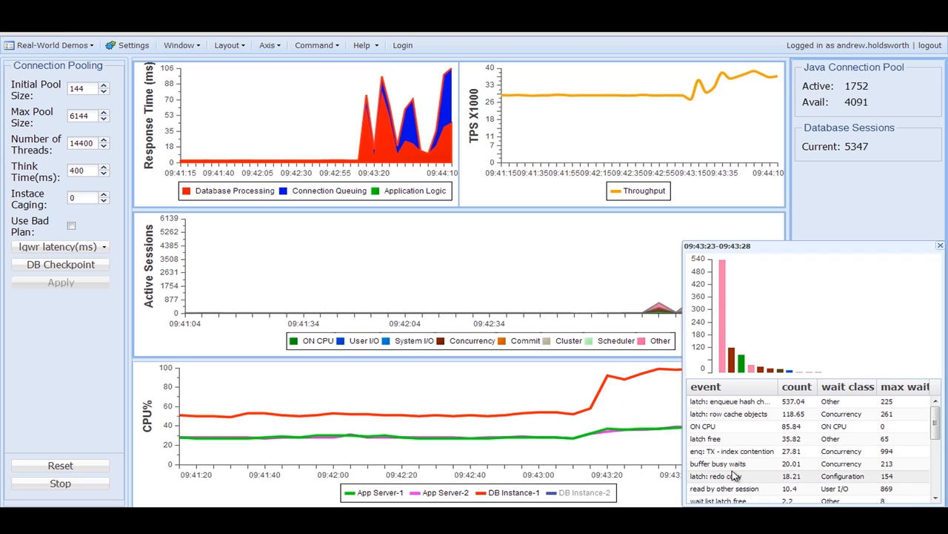
{"action": "left_click", "coordinate": [939, 244]}
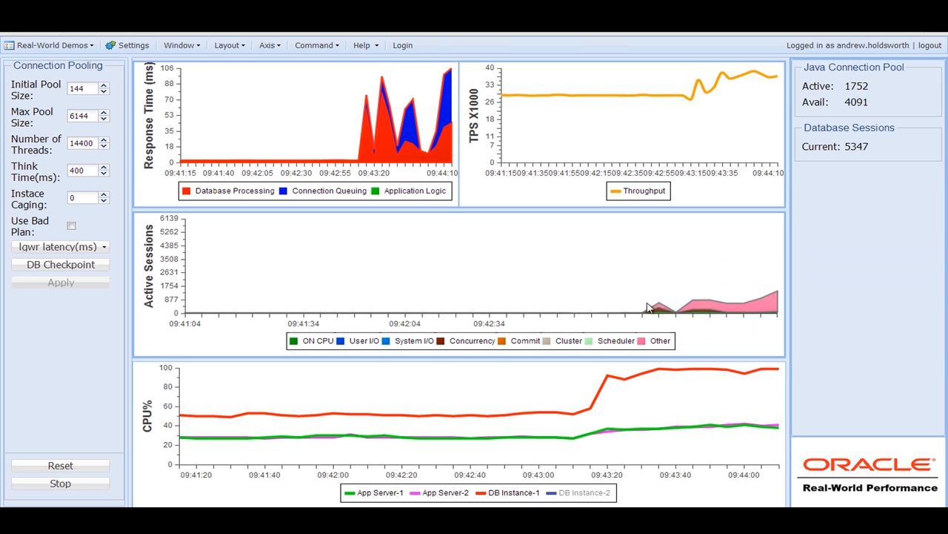
{"action": "mouse_move", "coordinate": [660, 287]}
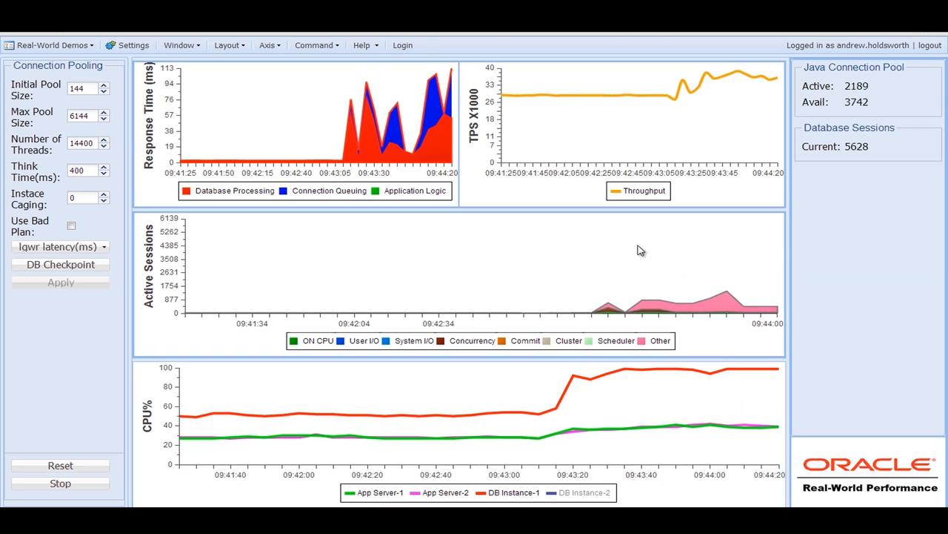
{"action": "mouse_move", "coordinate": [700, 293]}
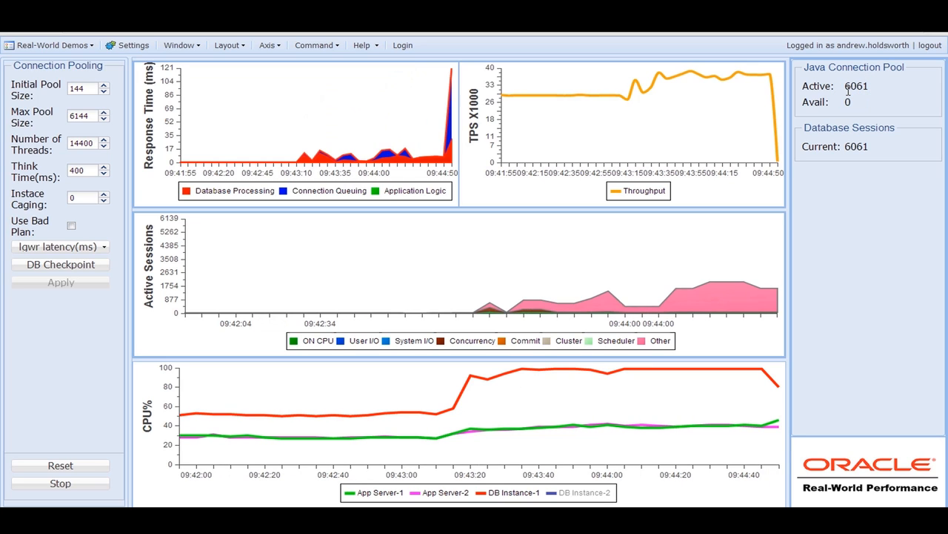
{"action": "mouse_move", "coordinate": [835, 95]}
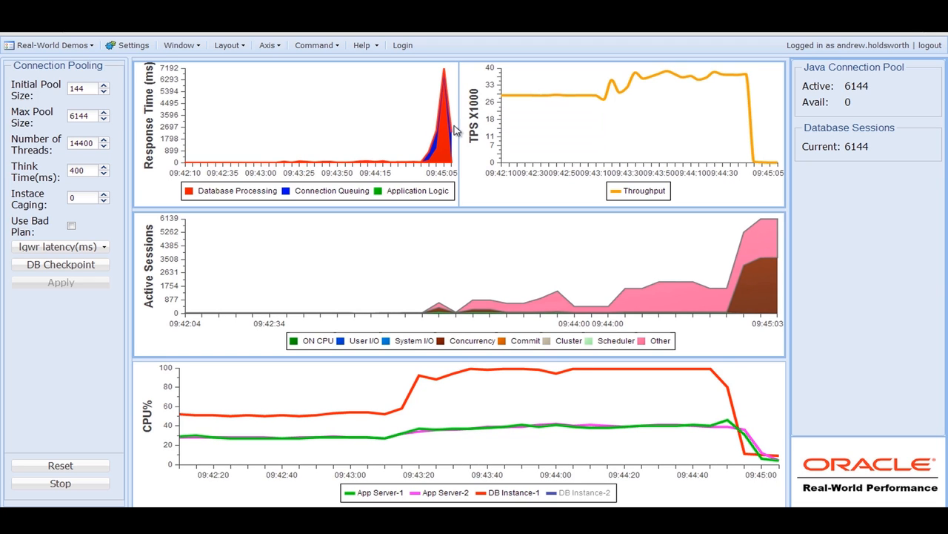
{"action": "mouse_move", "coordinate": [763, 226]}
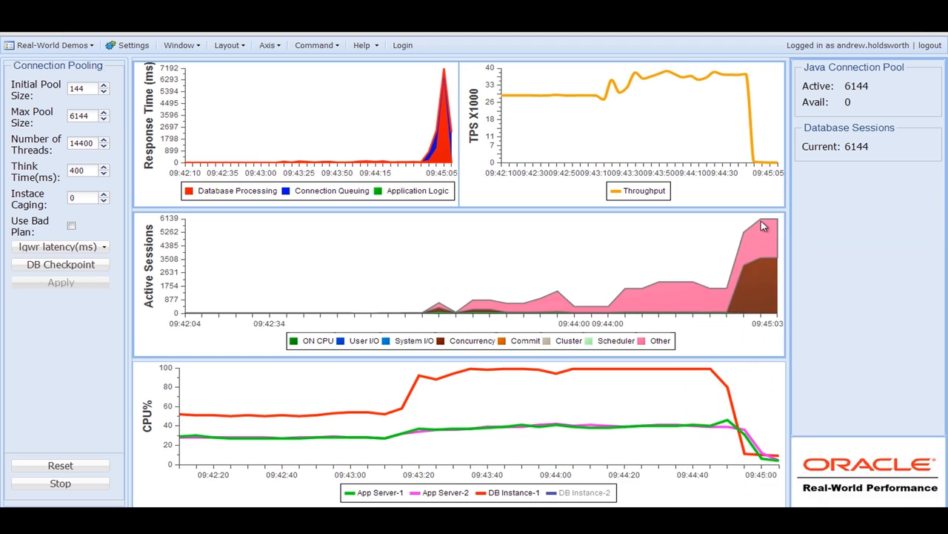
{"action": "left_click", "coordinate": [763, 226]}
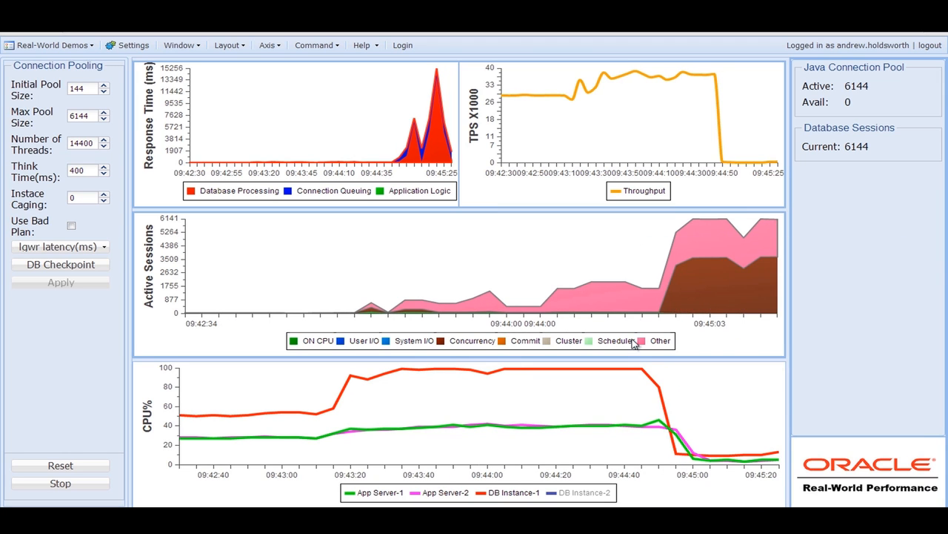
{"action": "mouse_move", "coordinate": [674, 415]}
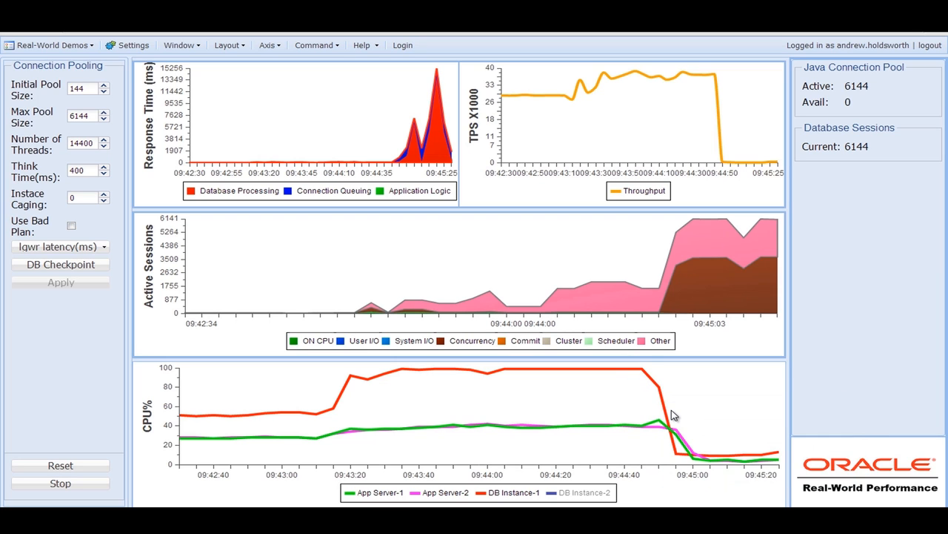